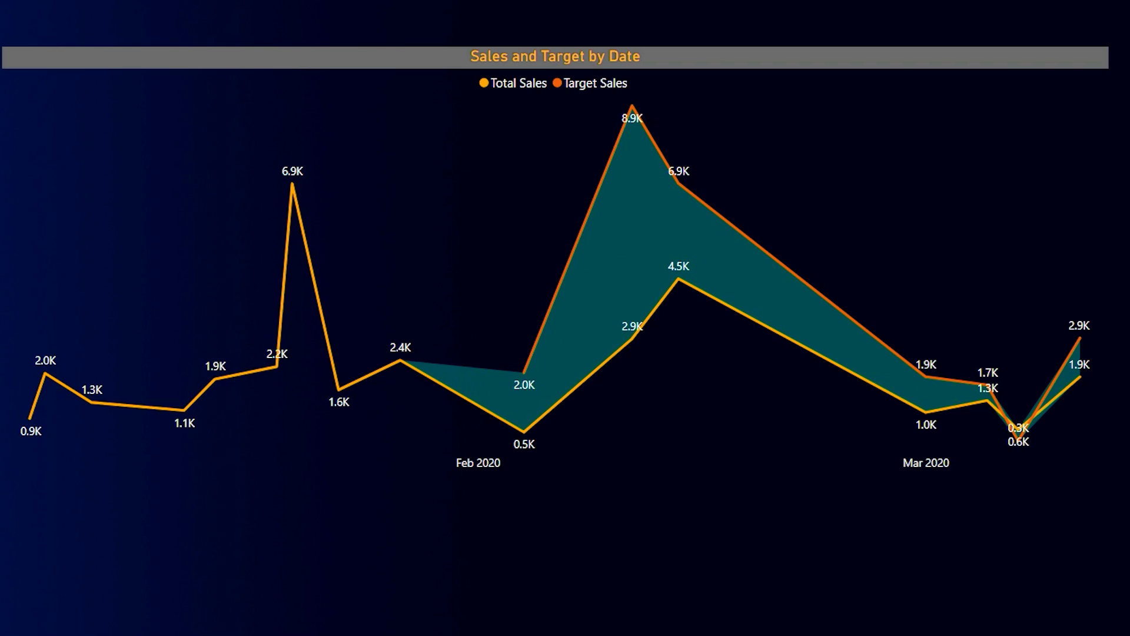
# Insert a line chart with plain Order Date on the X-axis and Target_Sales and Total_Sales as values
pyautogui.click(300, 503)
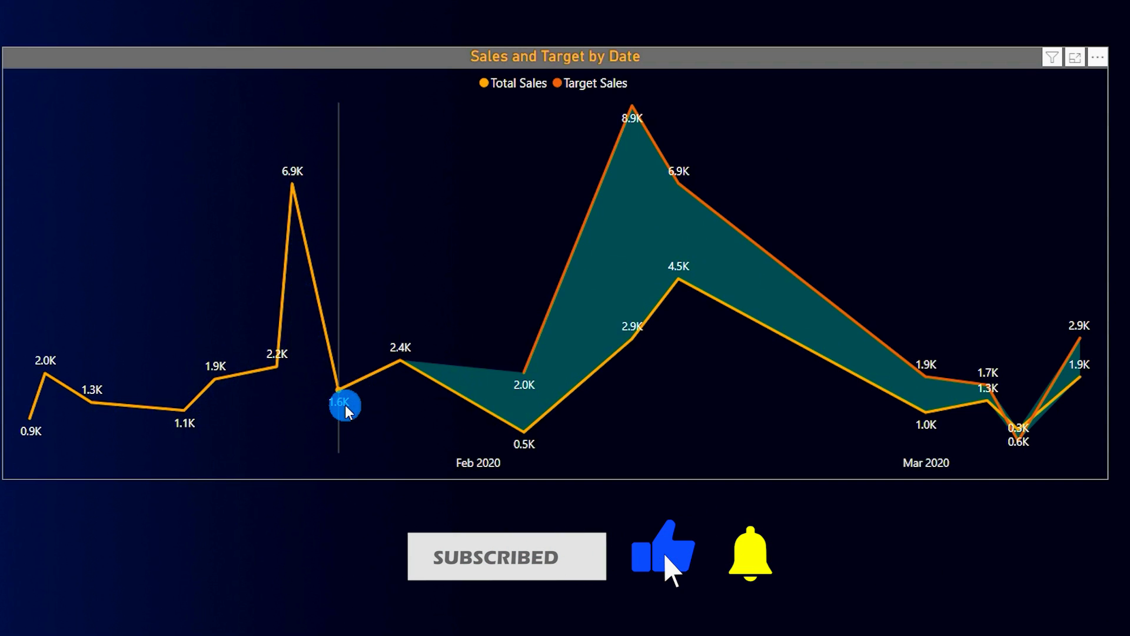
pyautogui.moveTo(524, 305)
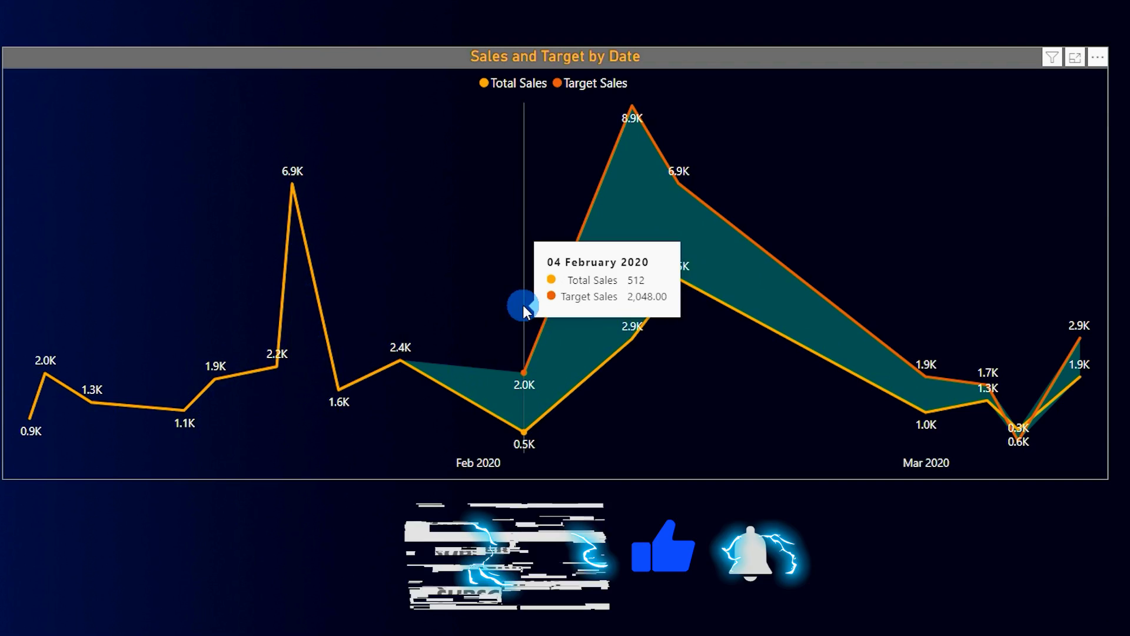
pyautogui.moveTo(887, 343)
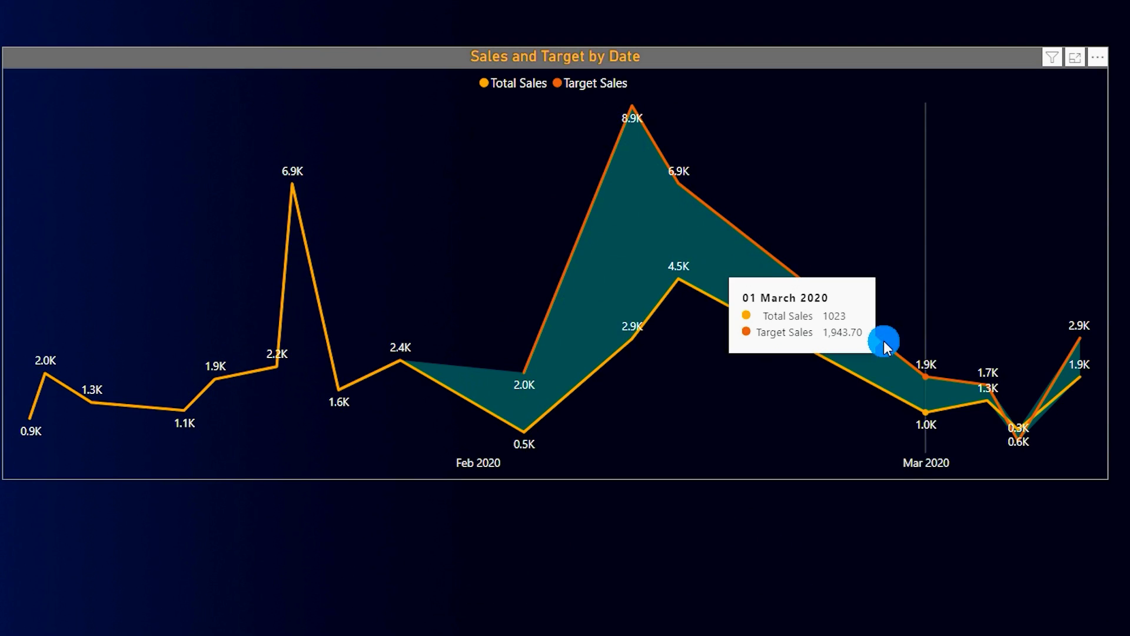
pyautogui.moveTo(589, 446)
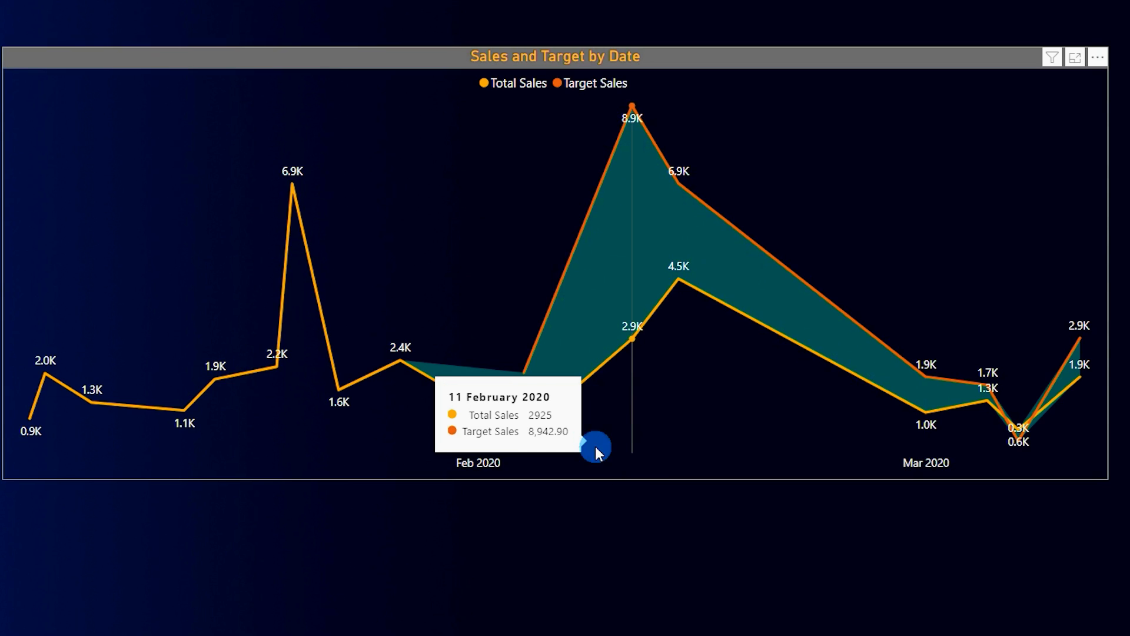
pyautogui.moveTo(633, 563)
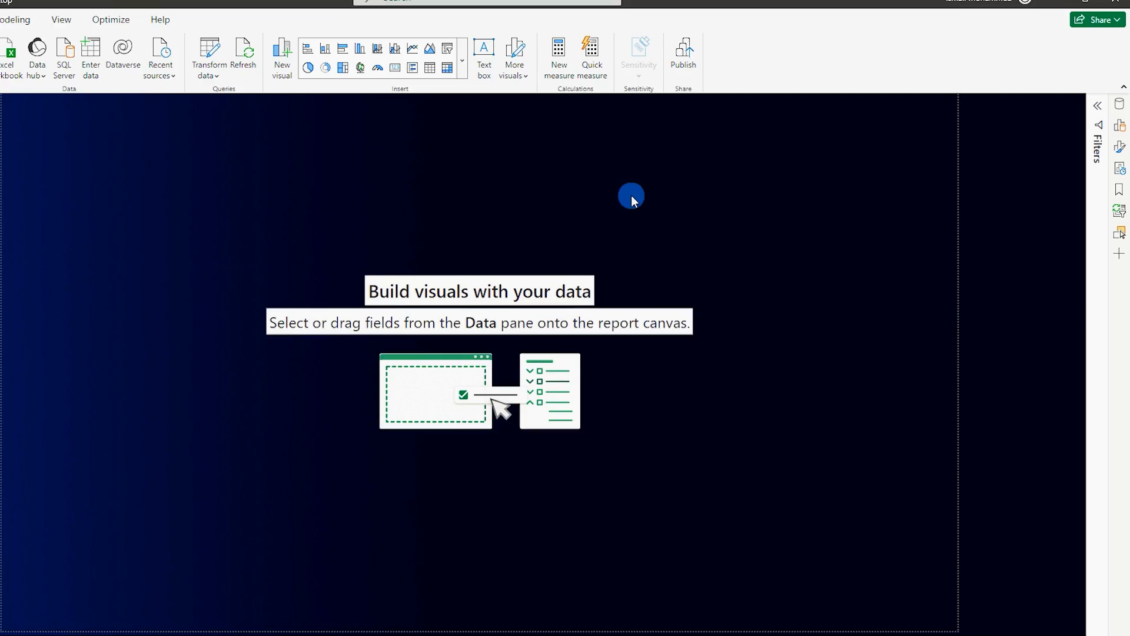
pyautogui.click(1120, 104)
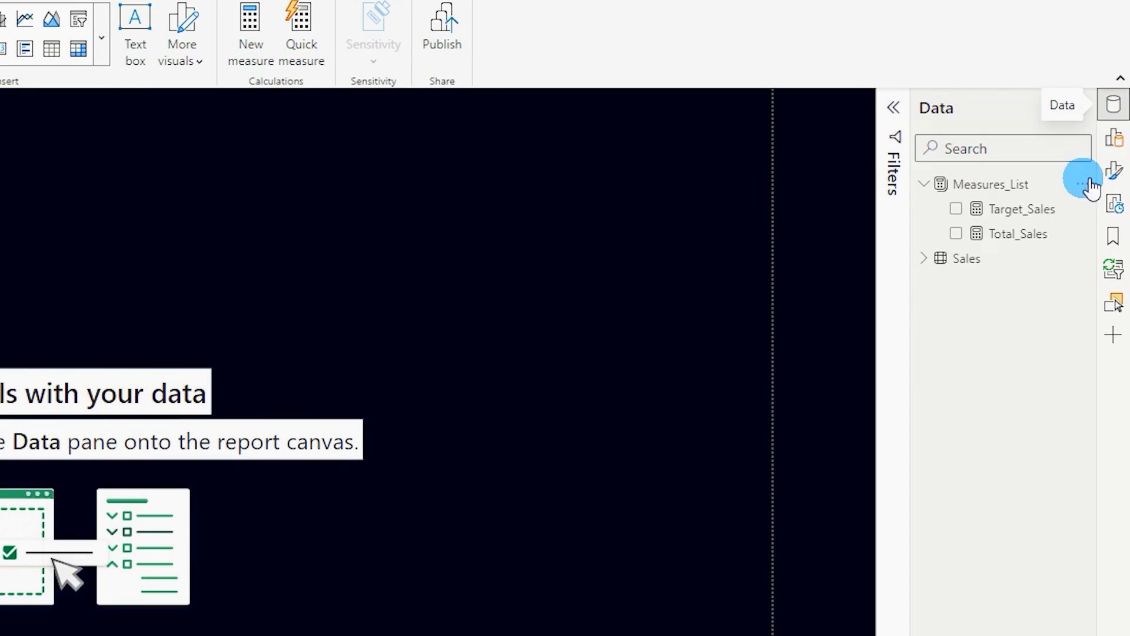
pyautogui.click(1114, 137)
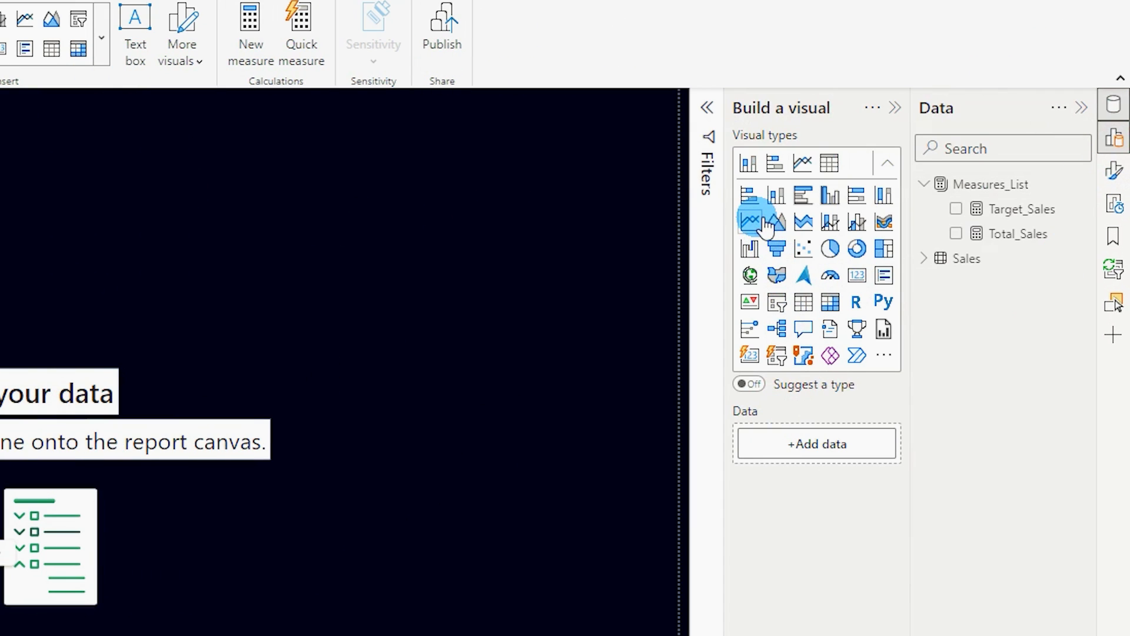
pyautogui.click(755, 221)
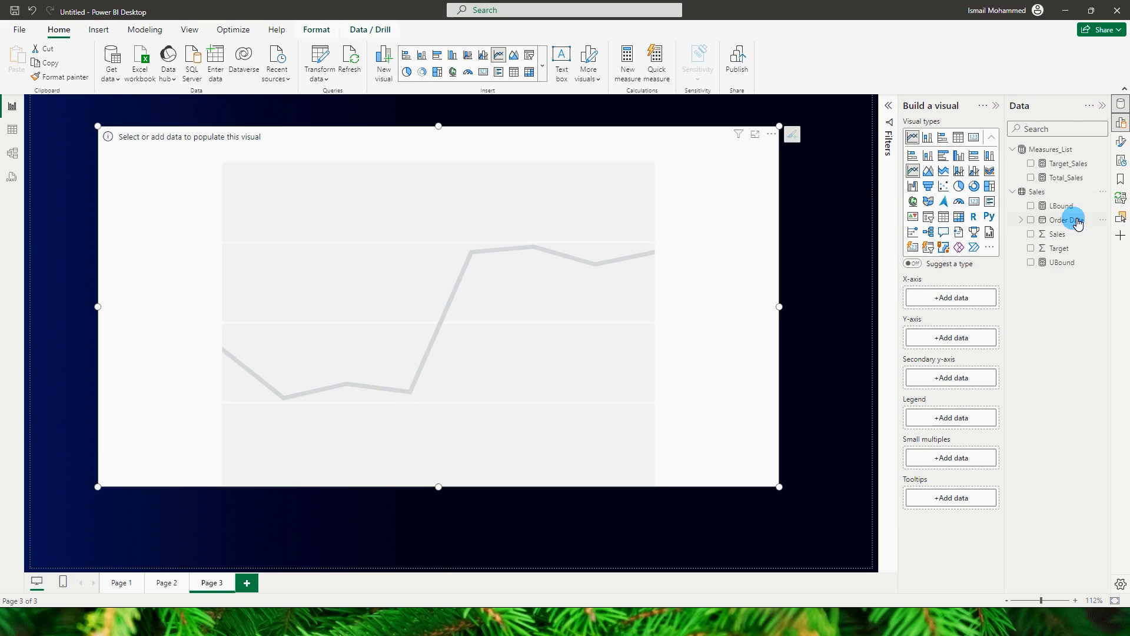
pyautogui.click(1031, 219)
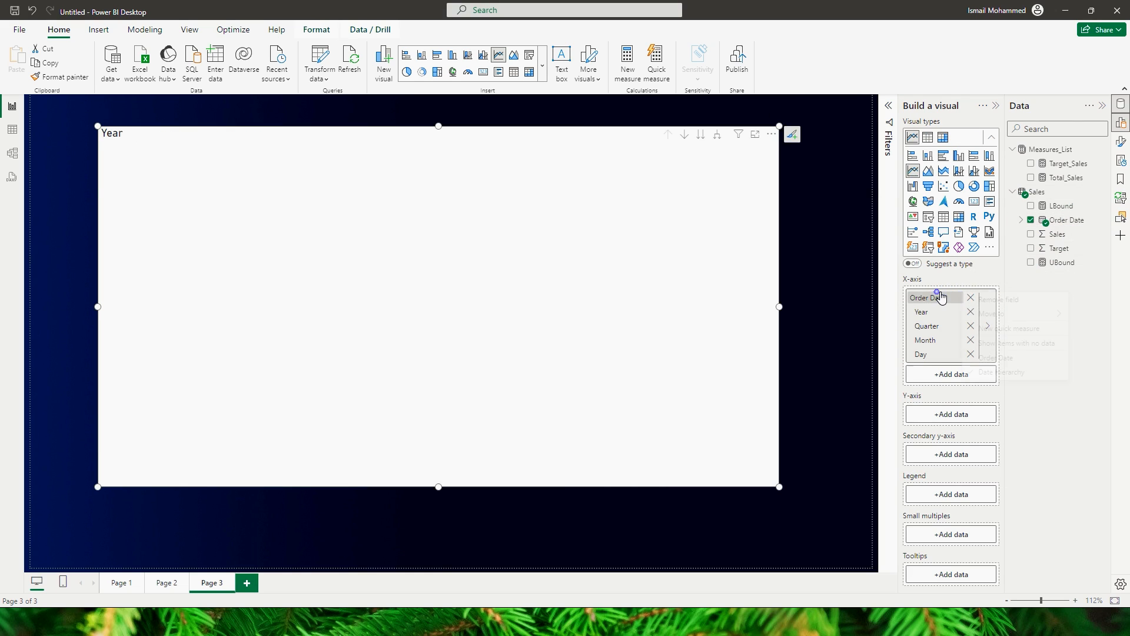
pyautogui.click(988, 297)
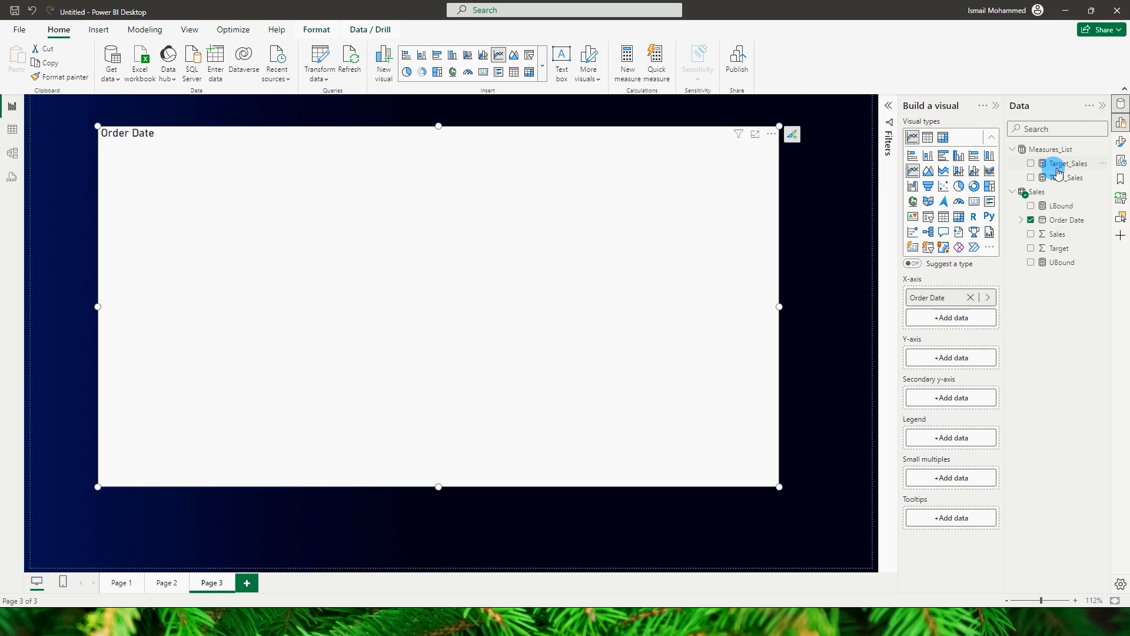
pyautogui.click(1031, 164)
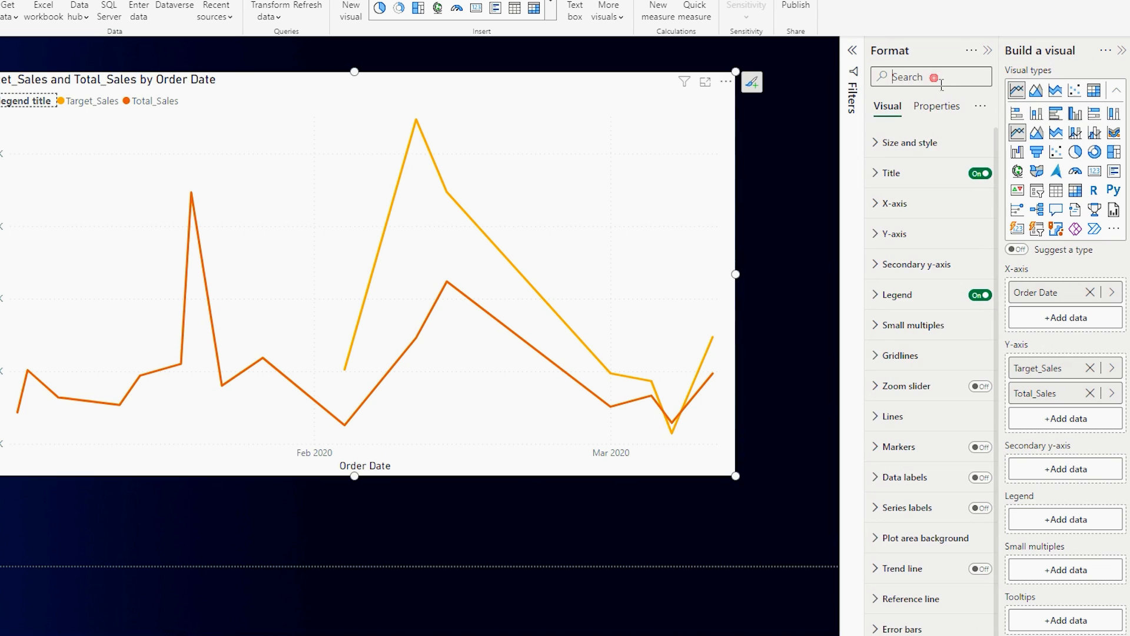
# Switch off the line chart's Background and Gridlines using the Format pane search
pyautogui.write('back')
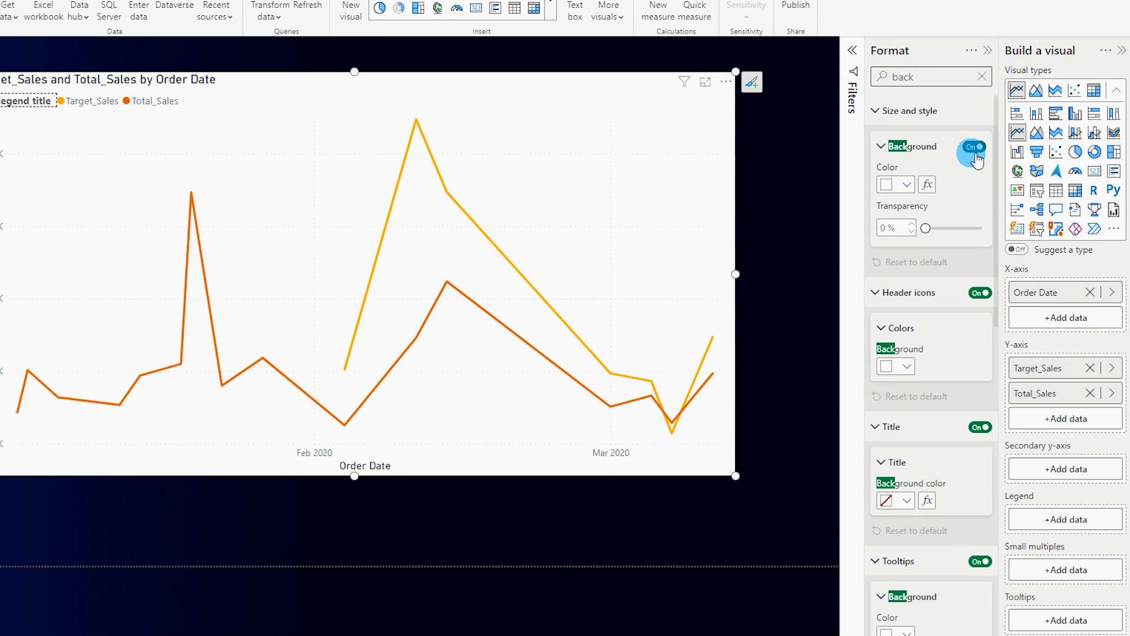
pyautogui.click(973, 147)
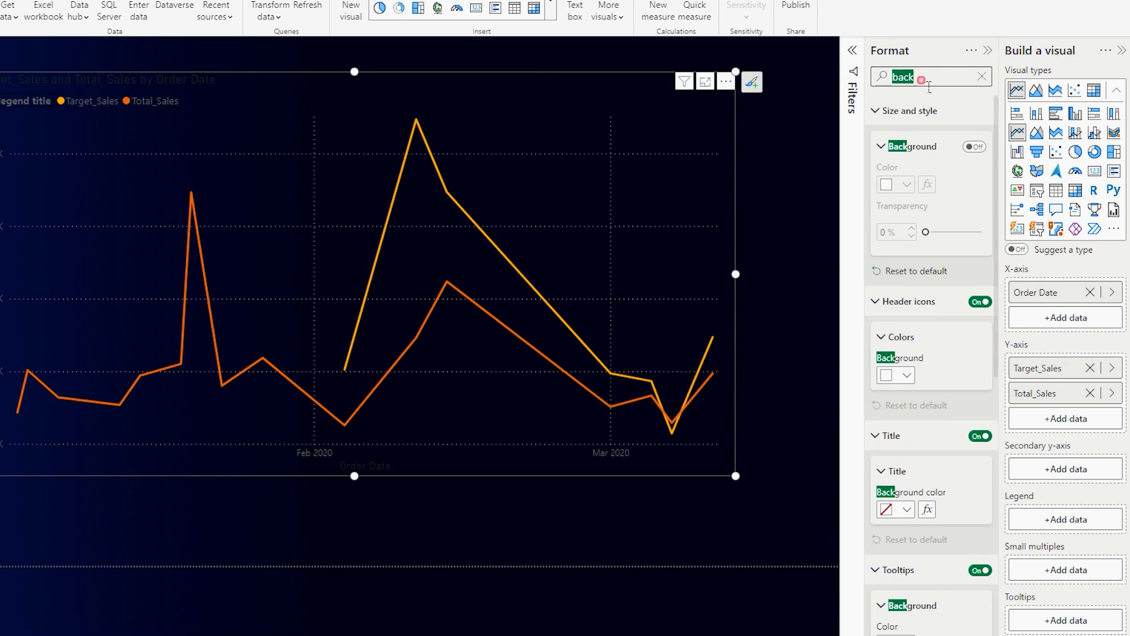
pyautogui.write('grid')
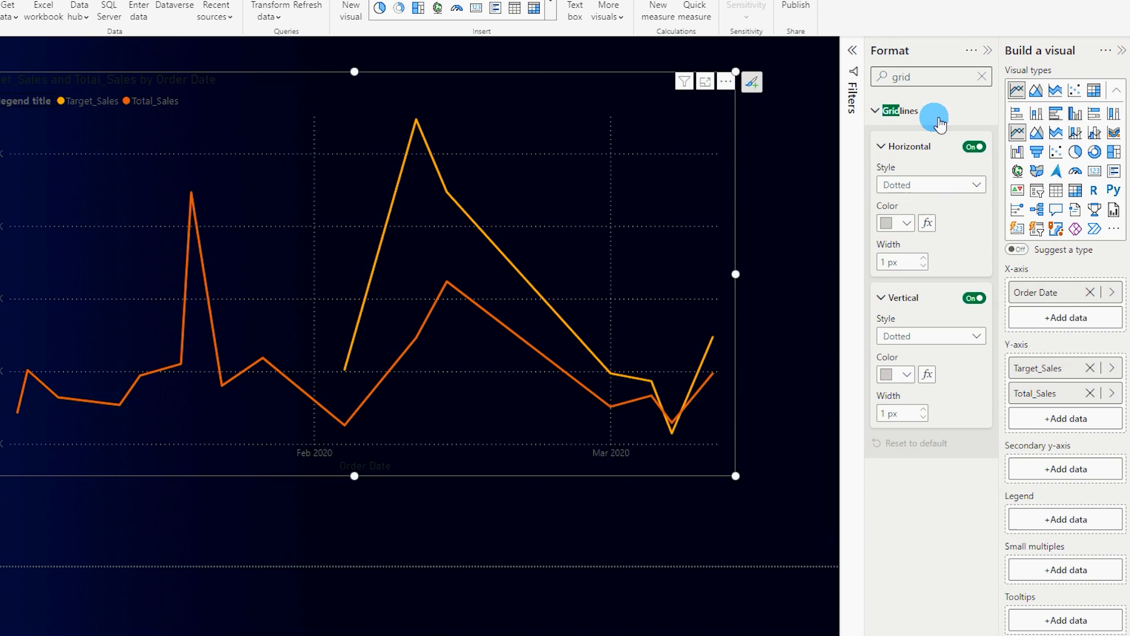
pyautogui.click(973, 147)
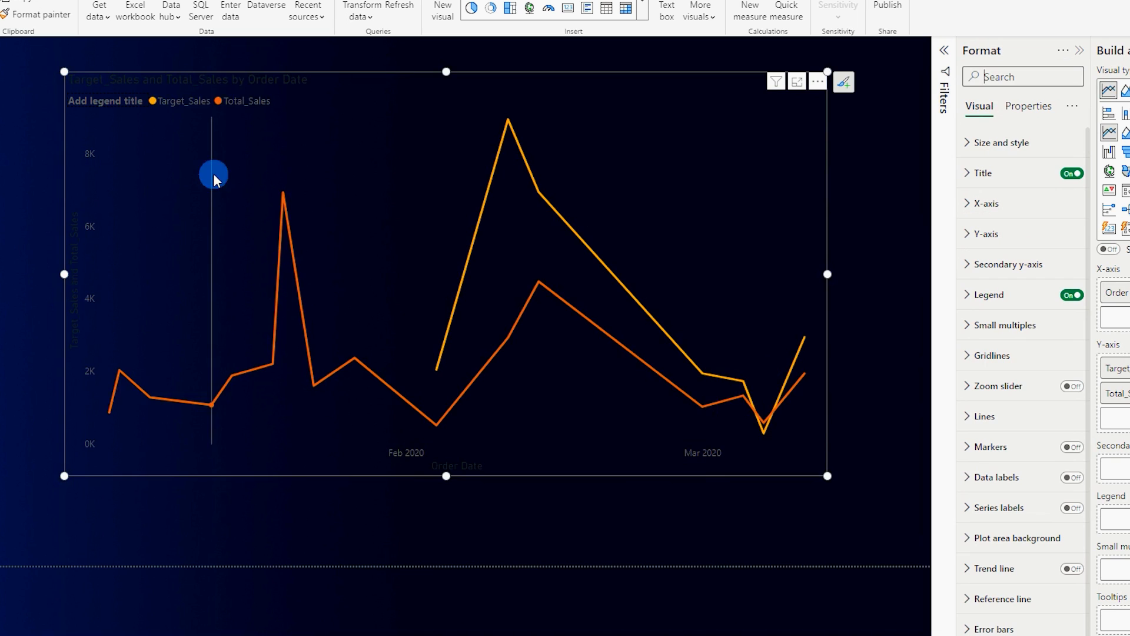
pyautogui.moveTo(245, 110)
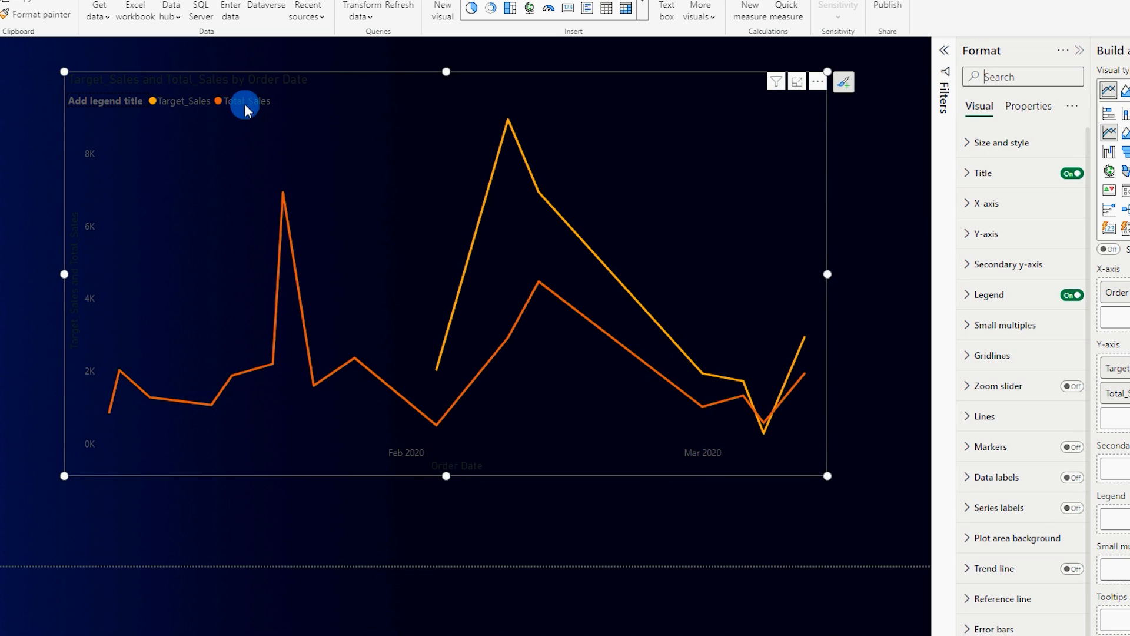
pyautogui.moveTo(276, 110)
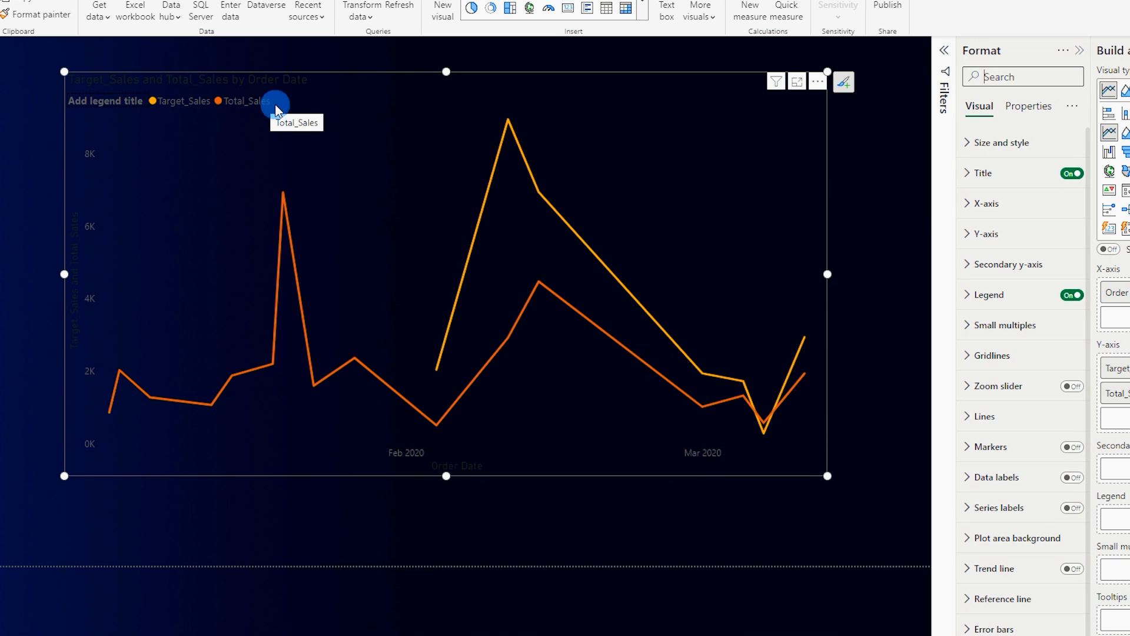
pyautogui.moveTo(258, 122)
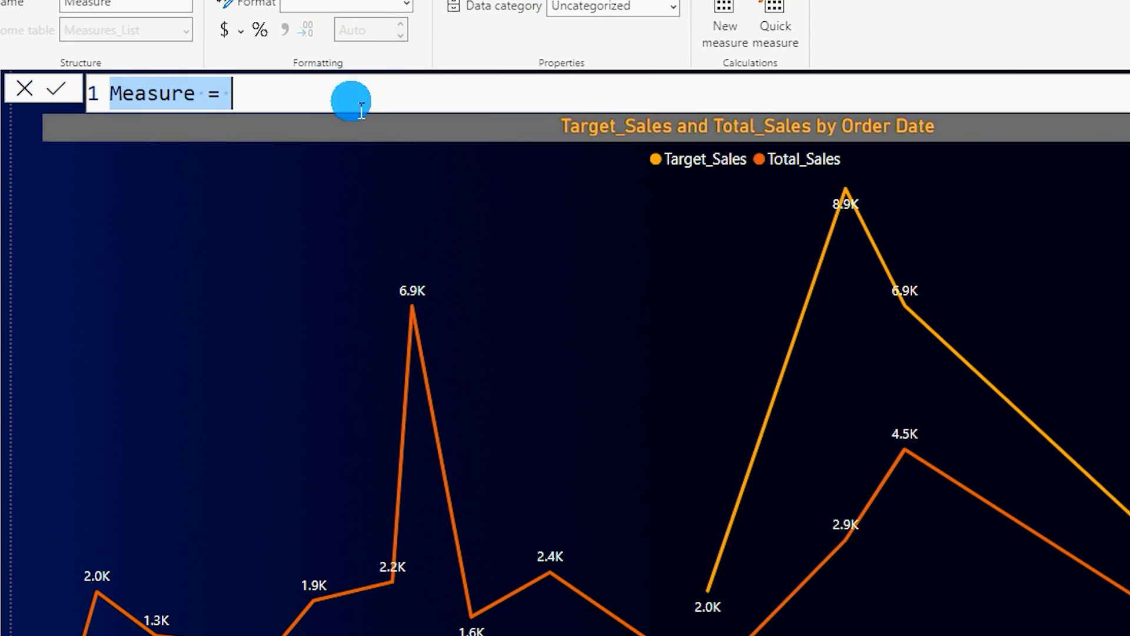
# Enter and commit the measure Lower_bound = MIN([Total_Sales],[Target_Sales])
pyautogui.write('Lower_bound = M')
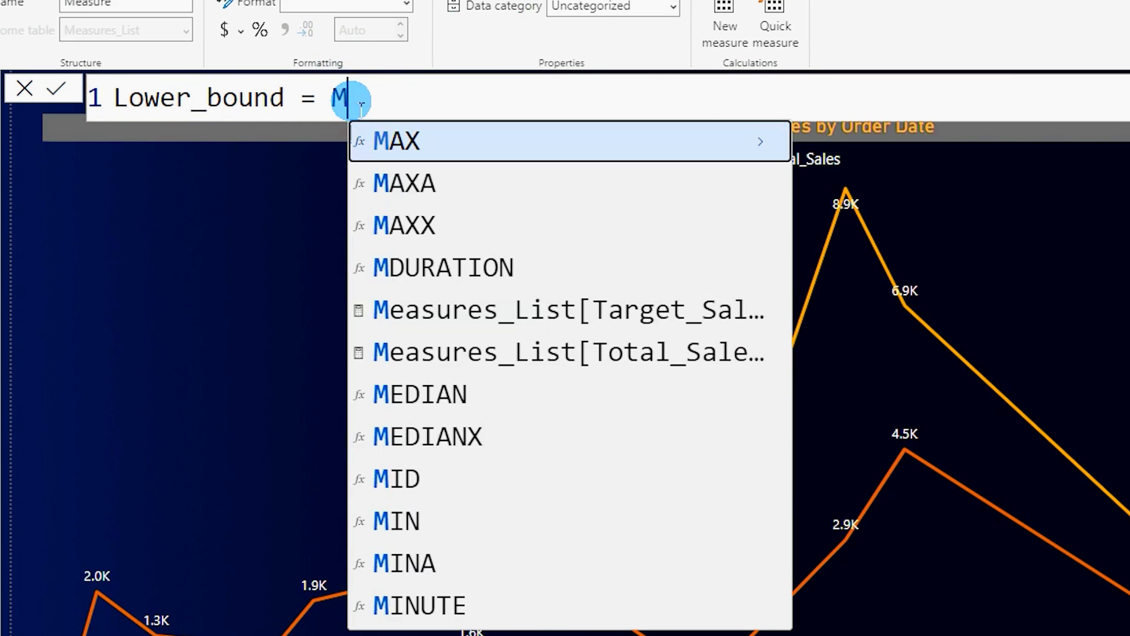
pyautogui.write('IN(')
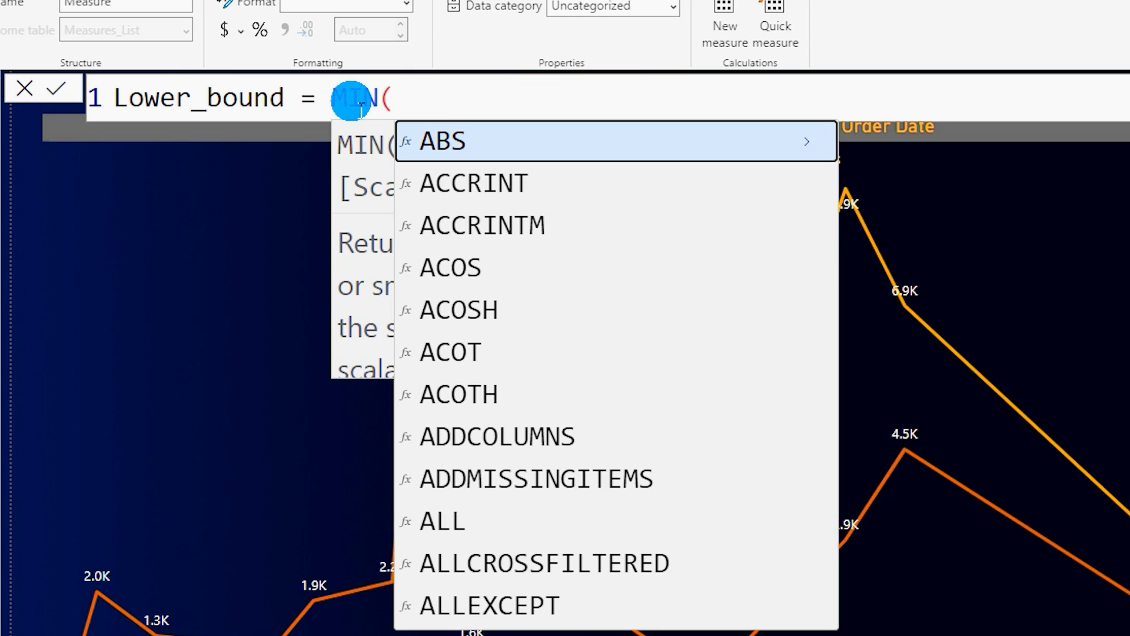
pyautogui.write('Total_Sales],')
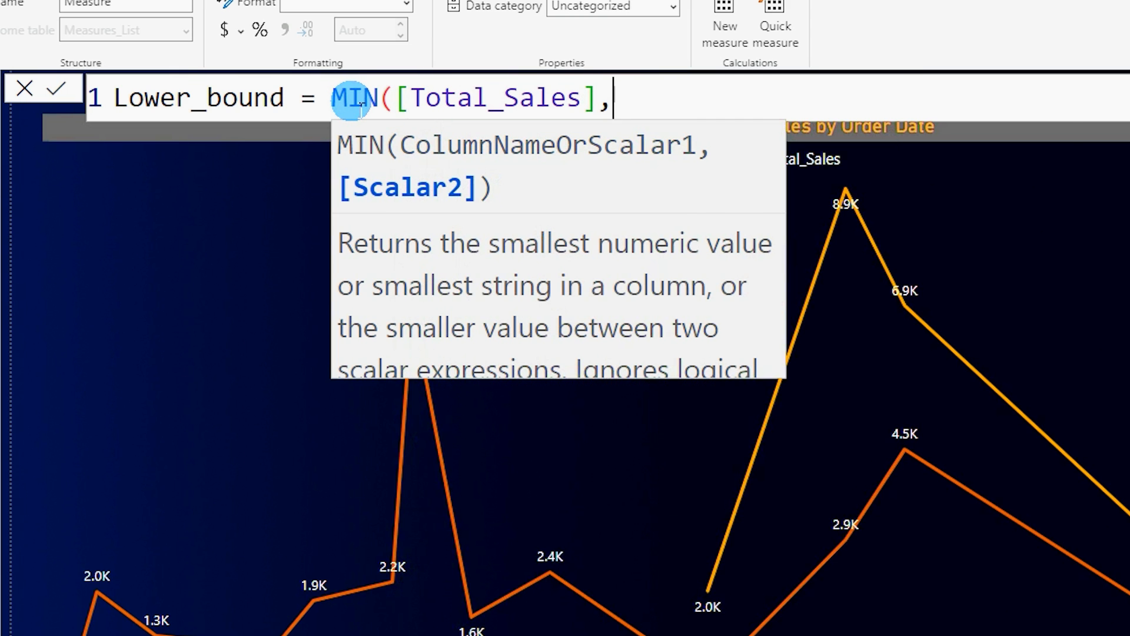
pyautogui.write('Target_Sales]')
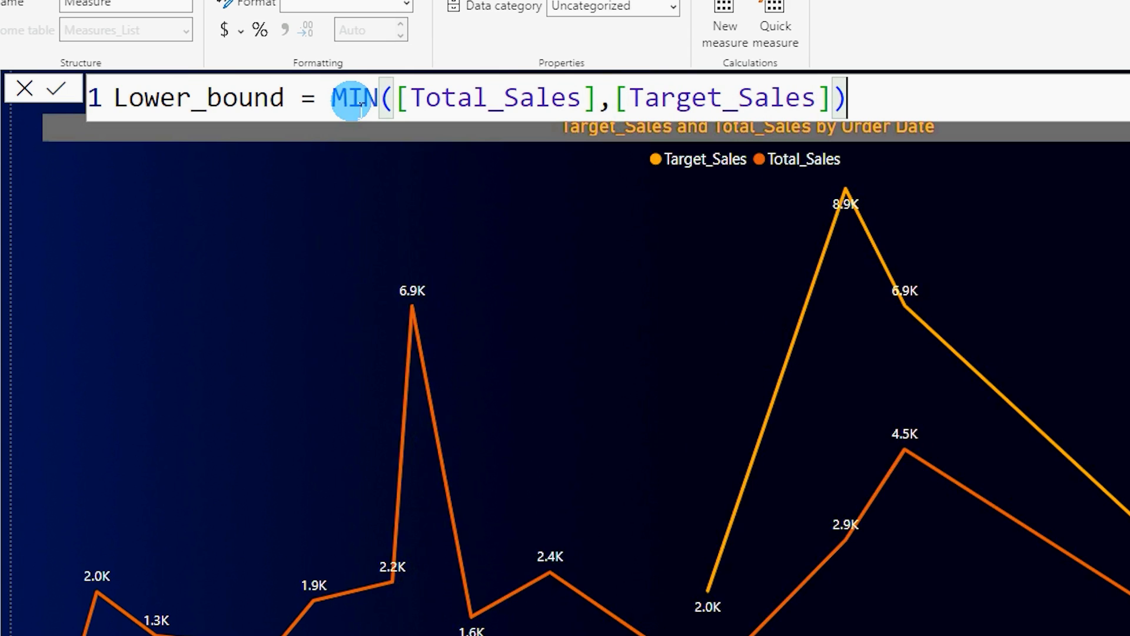
pyautogui.click(54, 88)
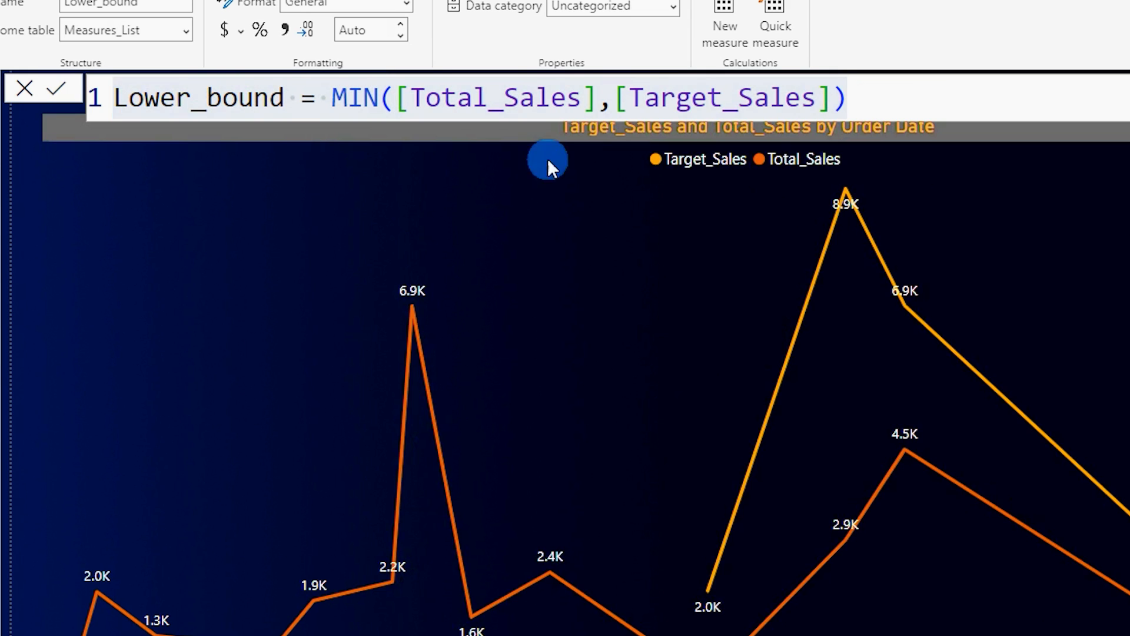
# Add the measure upper_bound = MAX([Total_Sales],[Target_Sales]) by replacing MIN with MAX
pyautogui.write('upp')
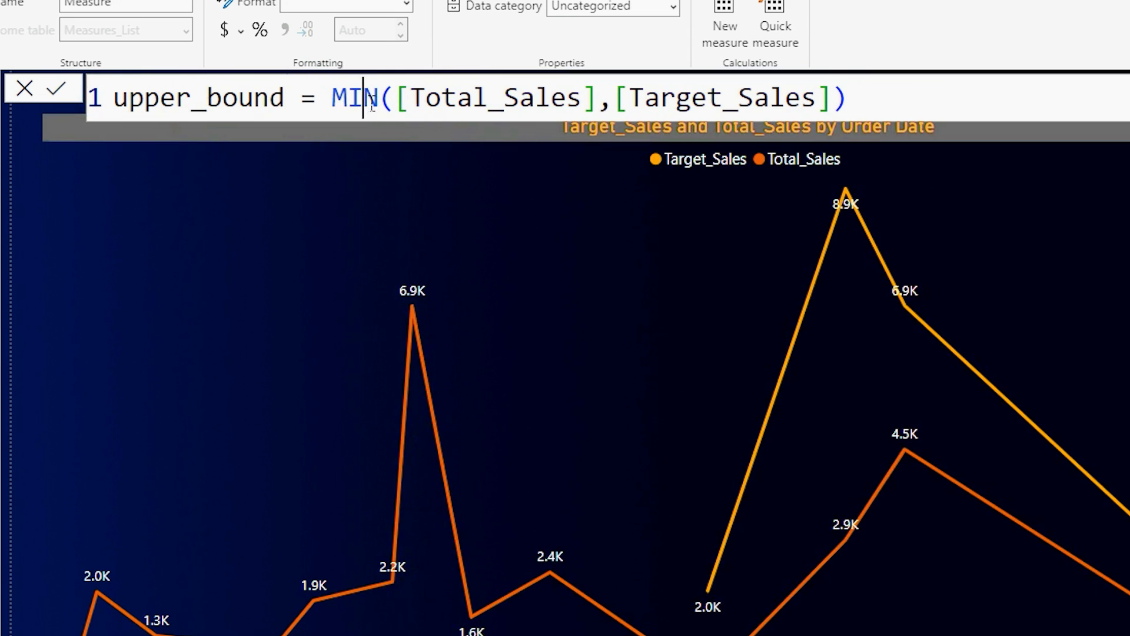
pyautogui.doubleClick(354, 98)
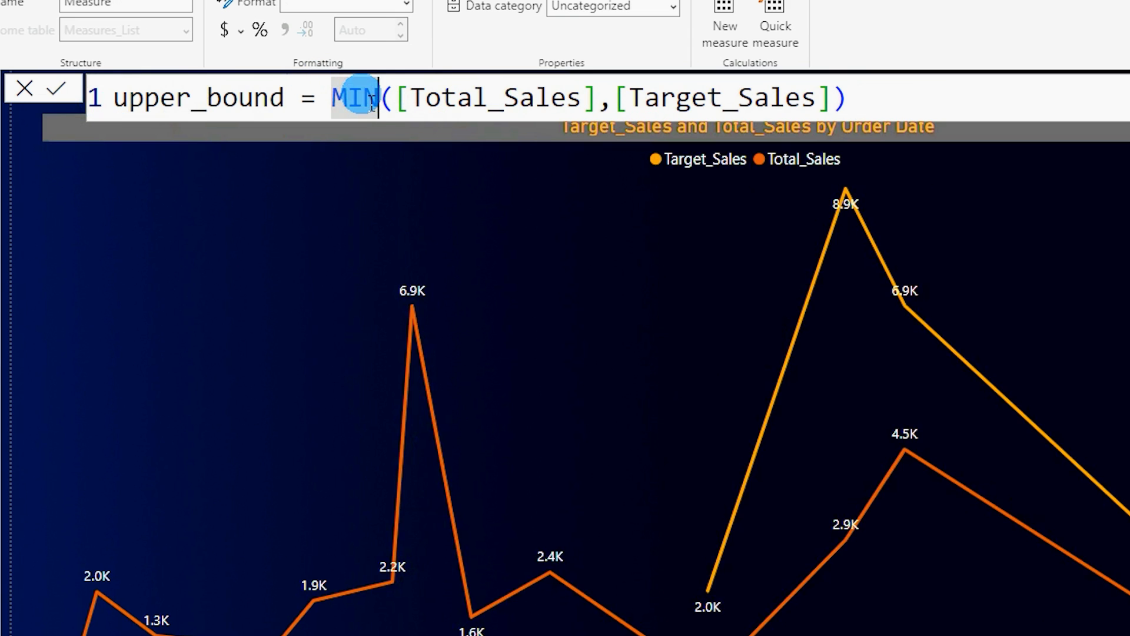
pyautogui.write('MAX')
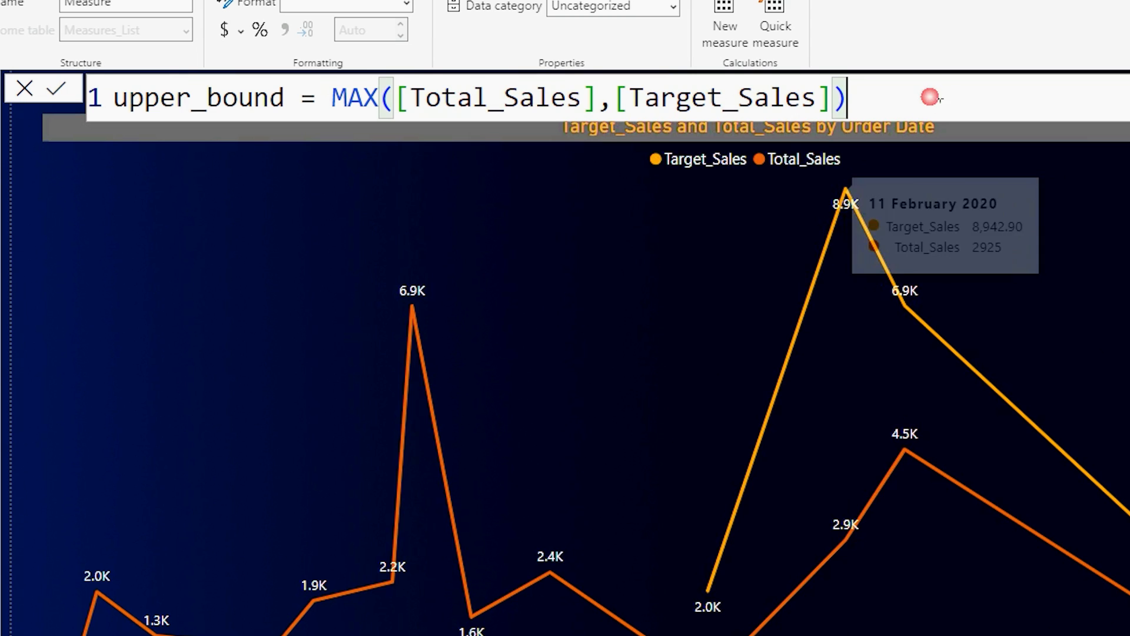
pyautogui.click(57, 90)
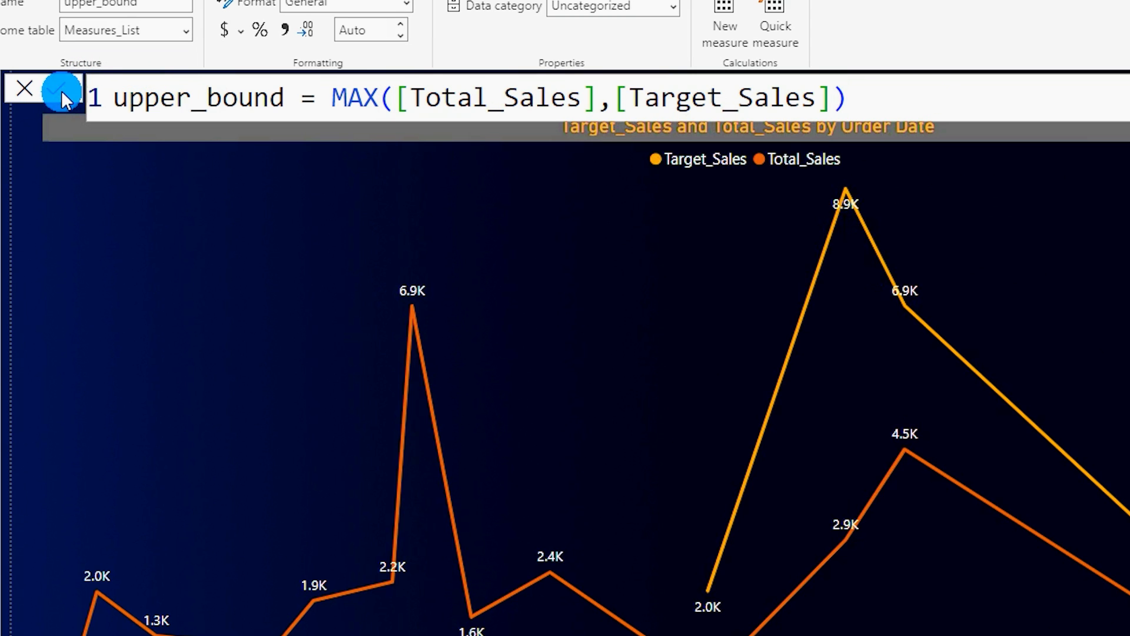
pyautogui.click(63, 97)
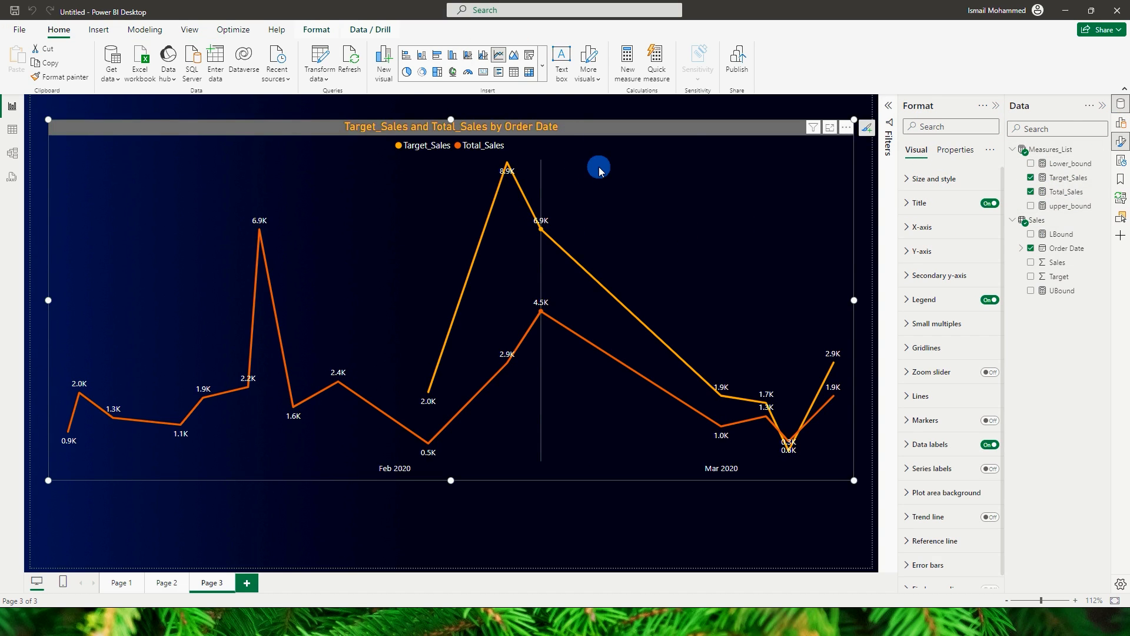
# Enable Target_Sales error bars bounded by upper_bound and Lower_bound, with bar lines hidden
pyautogui.scroll(-3)
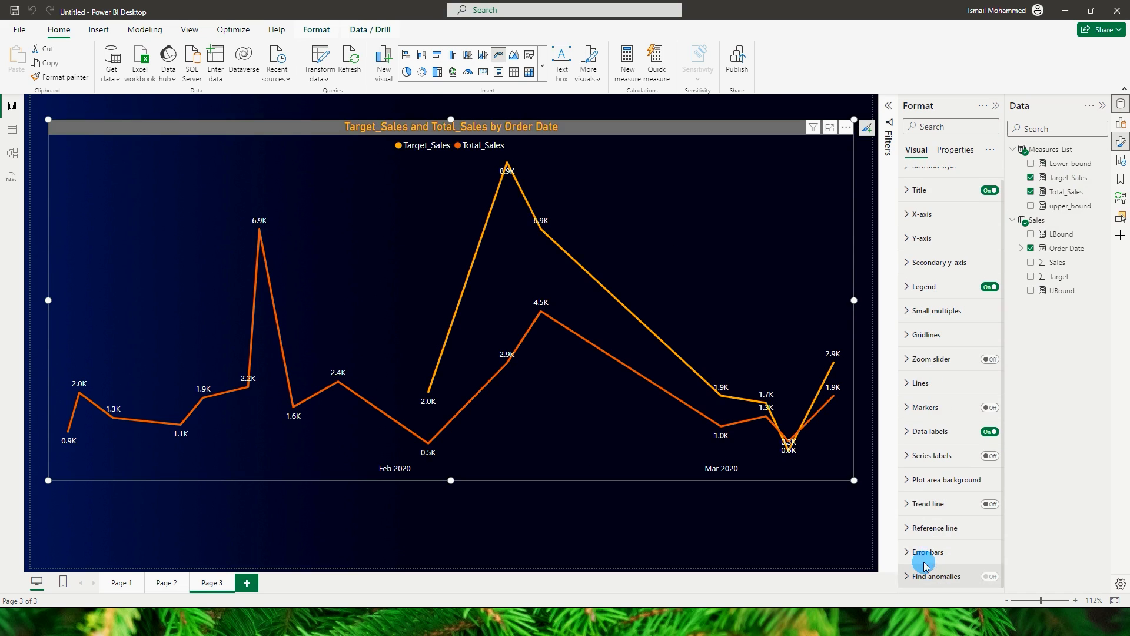
pyautogui.click(929, 552)
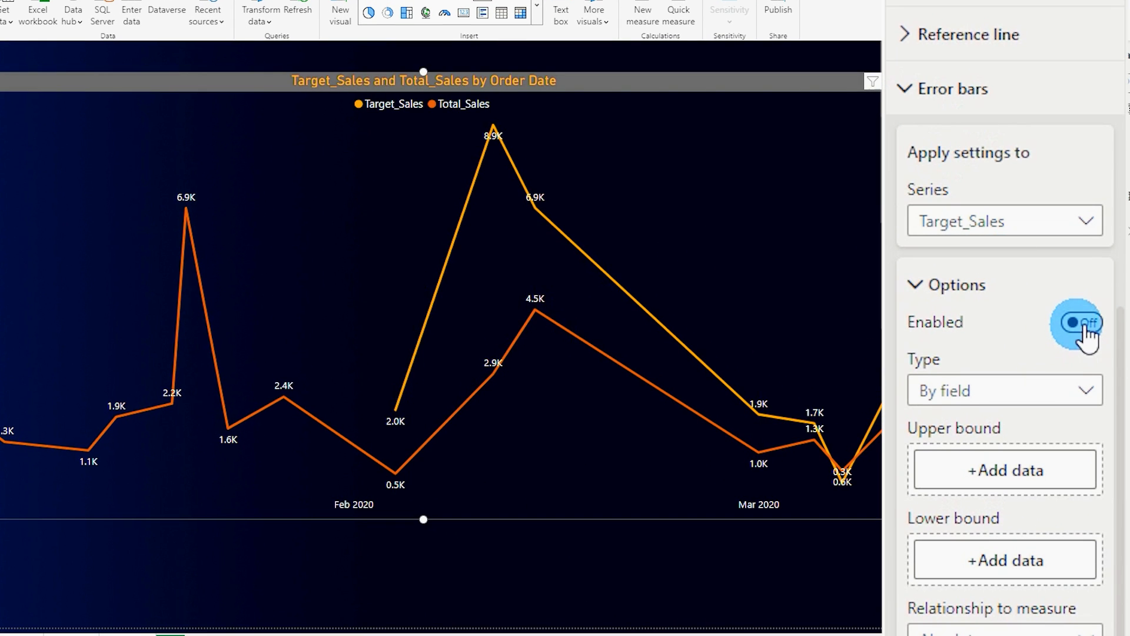
pyautogui.click(1004, 470)
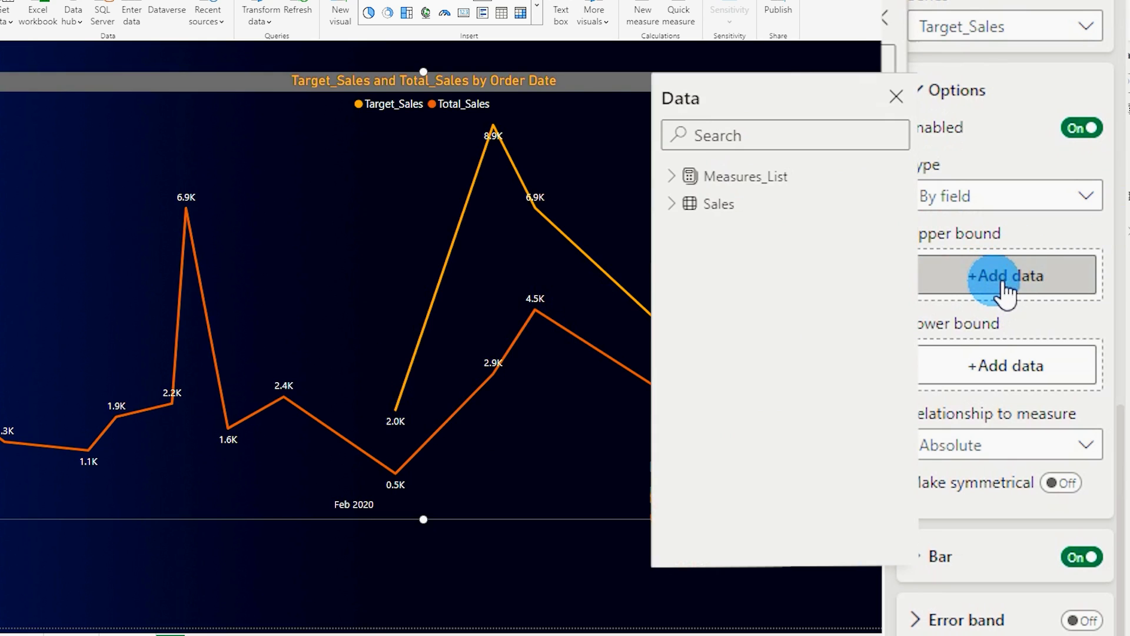
pyautogui.click(670, 176)
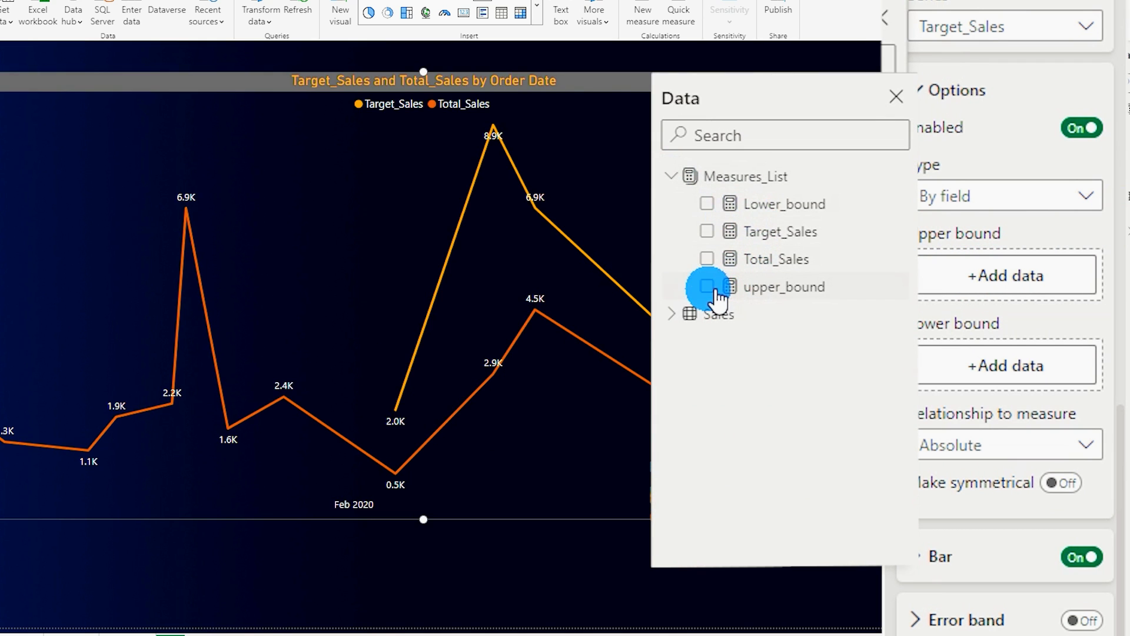
pyautogui.click(707, 286)
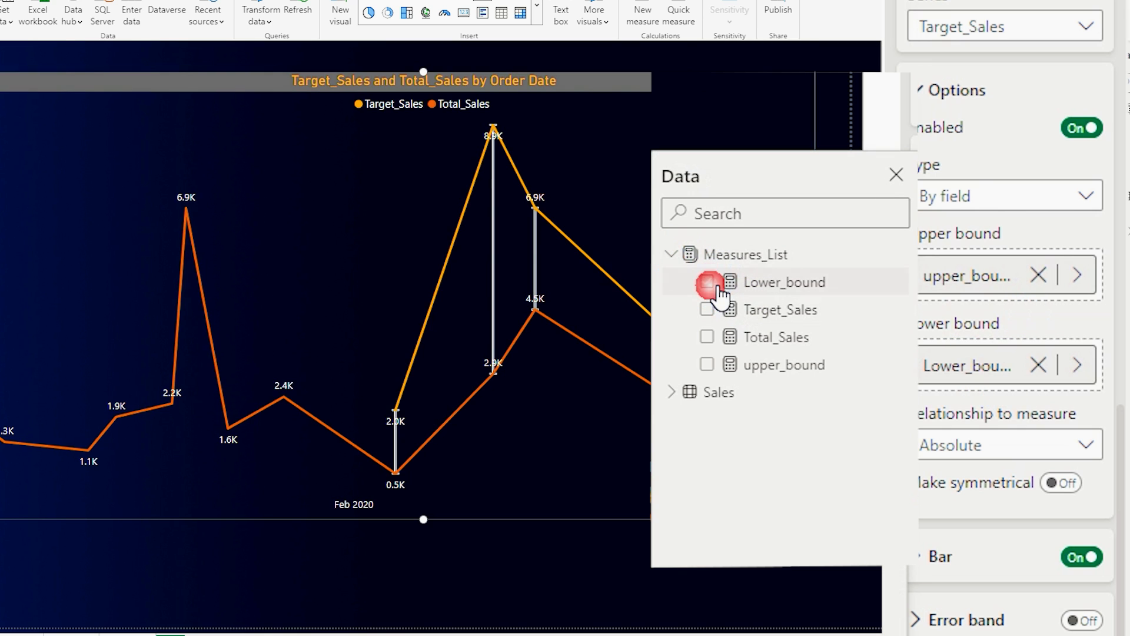
pyautogui.click(707, 282)
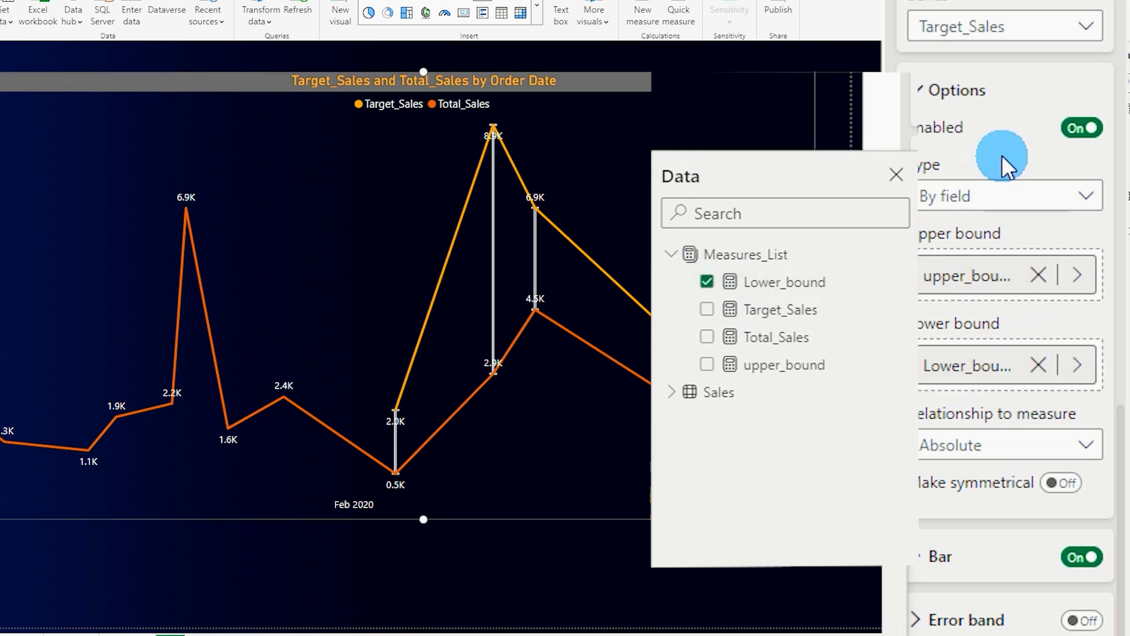
pyautogui.click(896, 176)
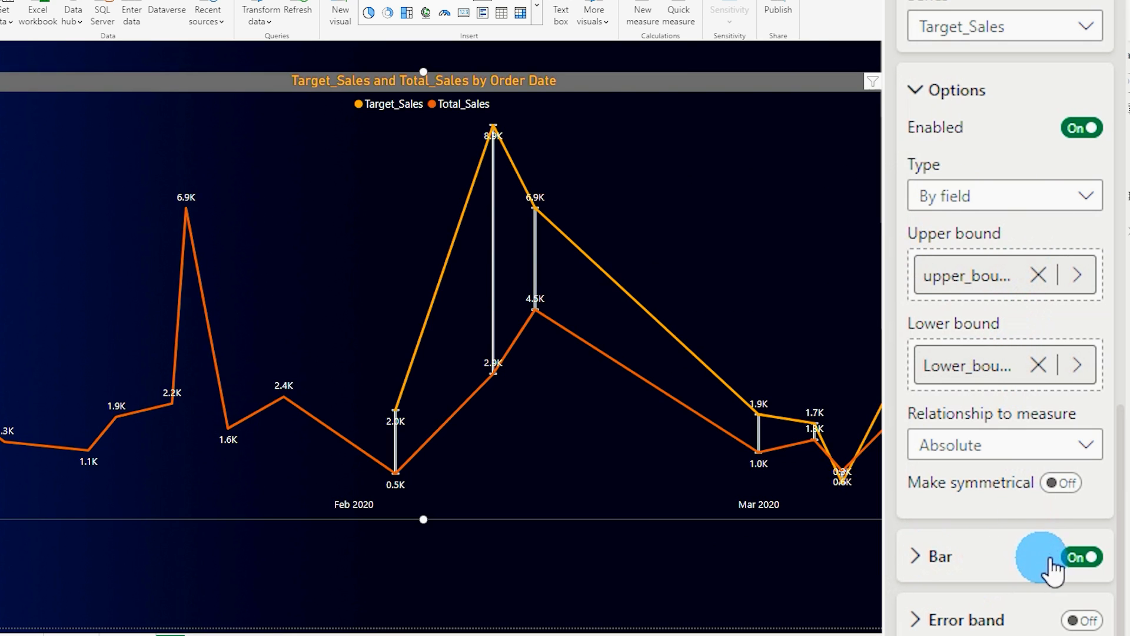
pyautogui.click(1081, 557)
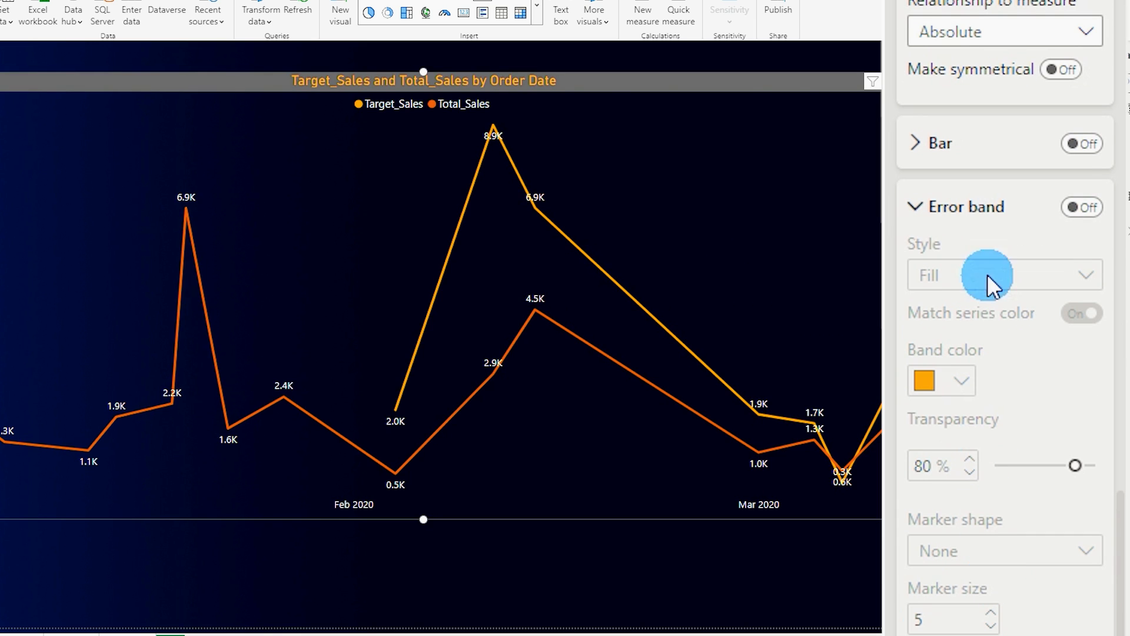
# Turn on the shaded error band for Target_Sales in the error bar settings
pyautogui.click(1082, 207)
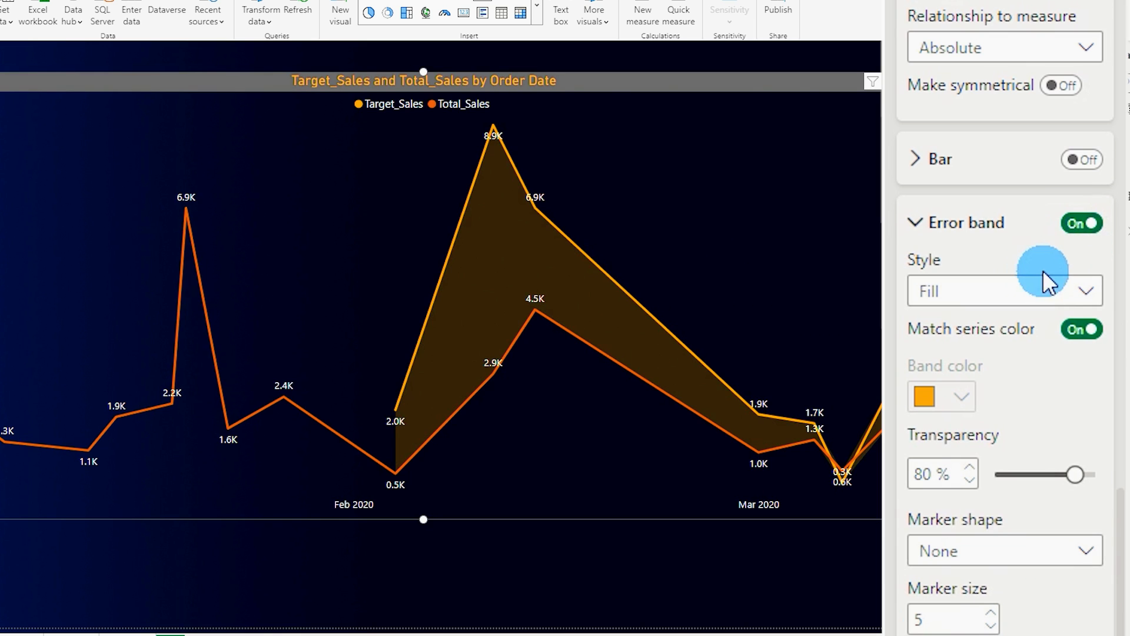
pyautogui.moveTo(804, 431)
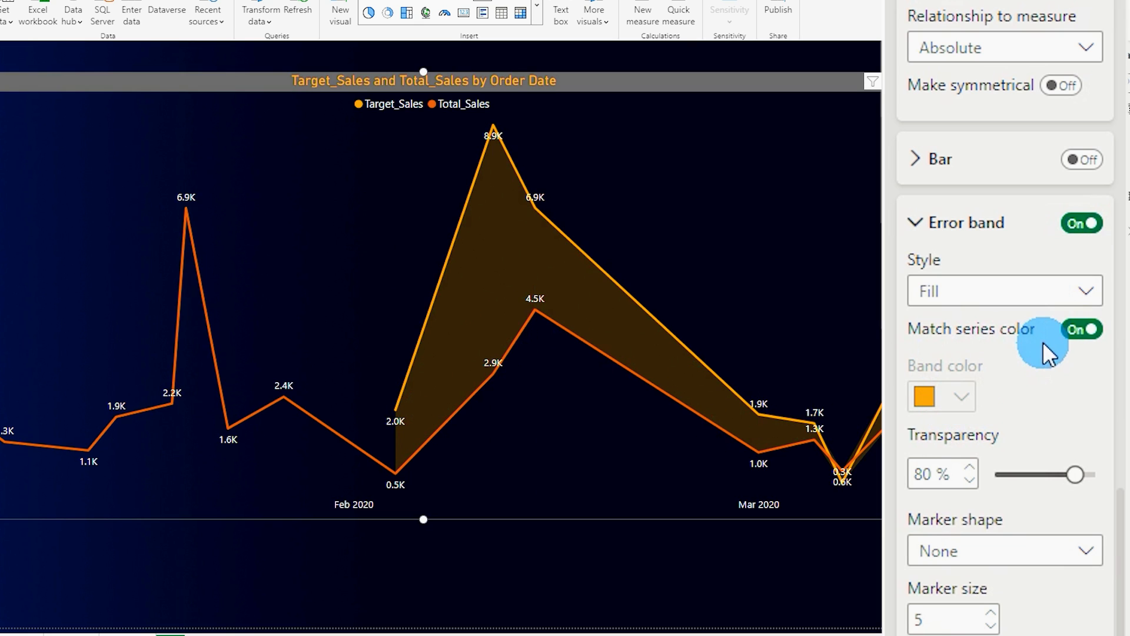
pyautogui.moveTo(1053, 349)
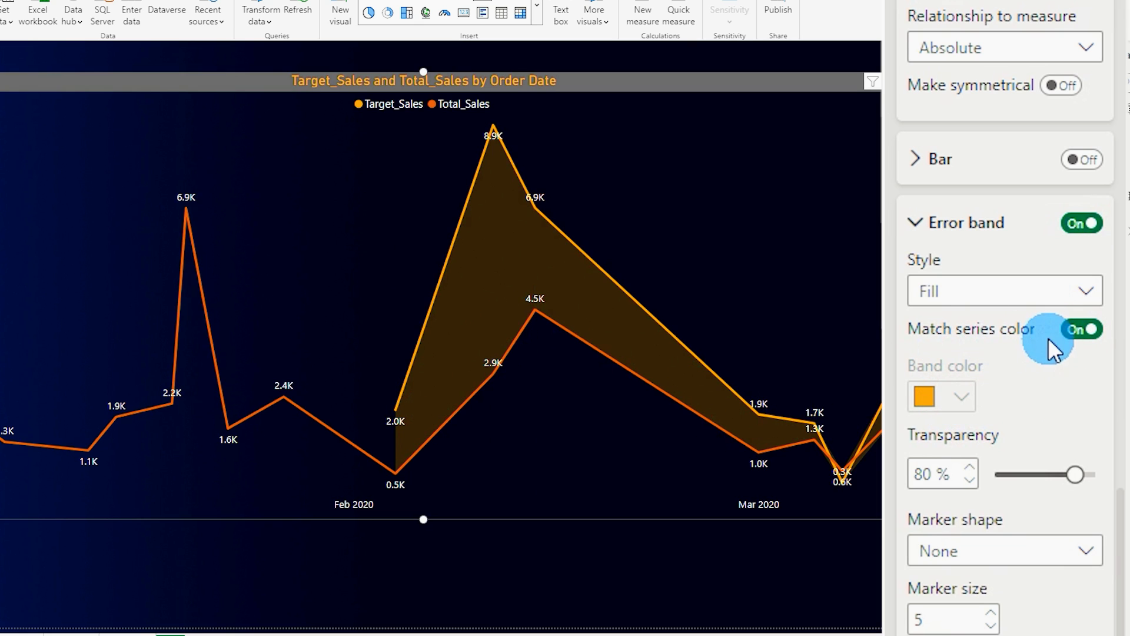
pyautogui.scroll(-3)
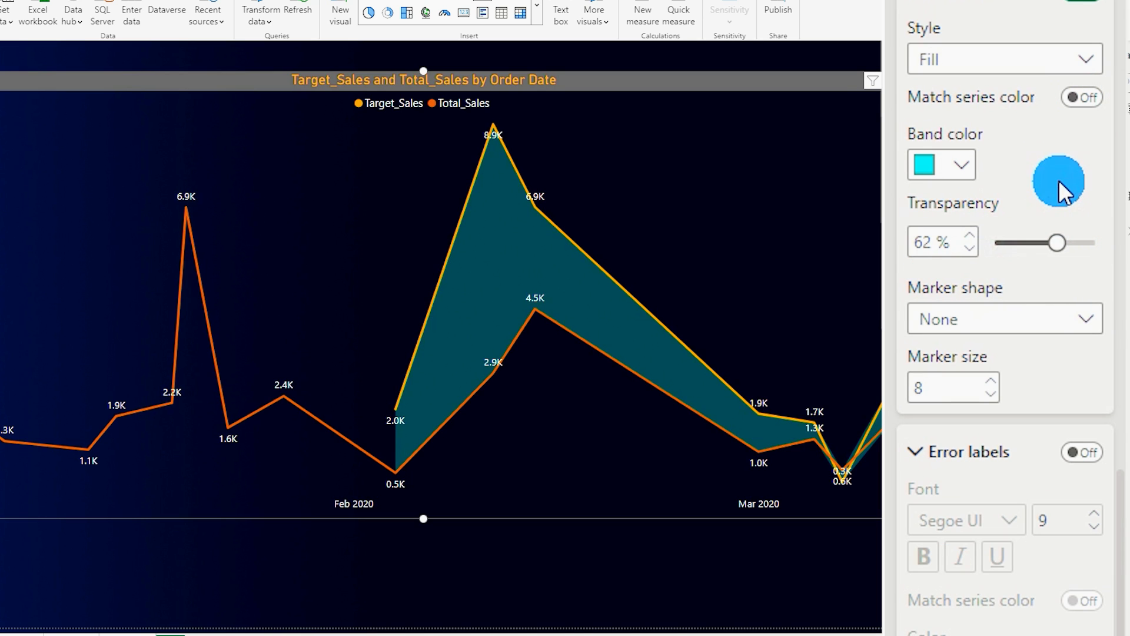
pyautogui.moveTo(535, 333)
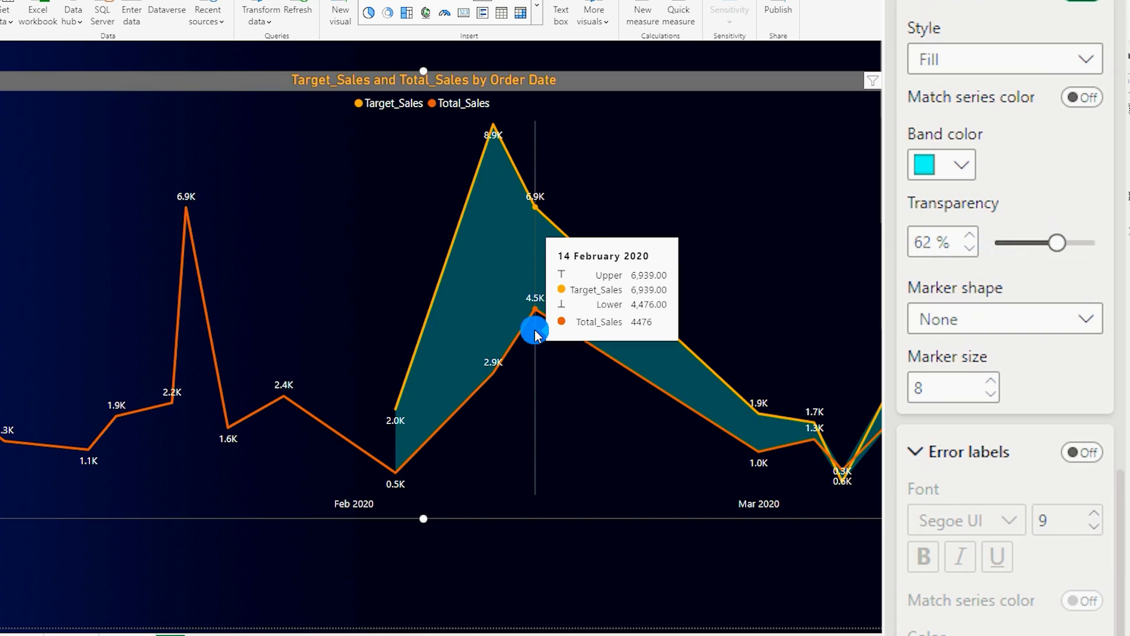